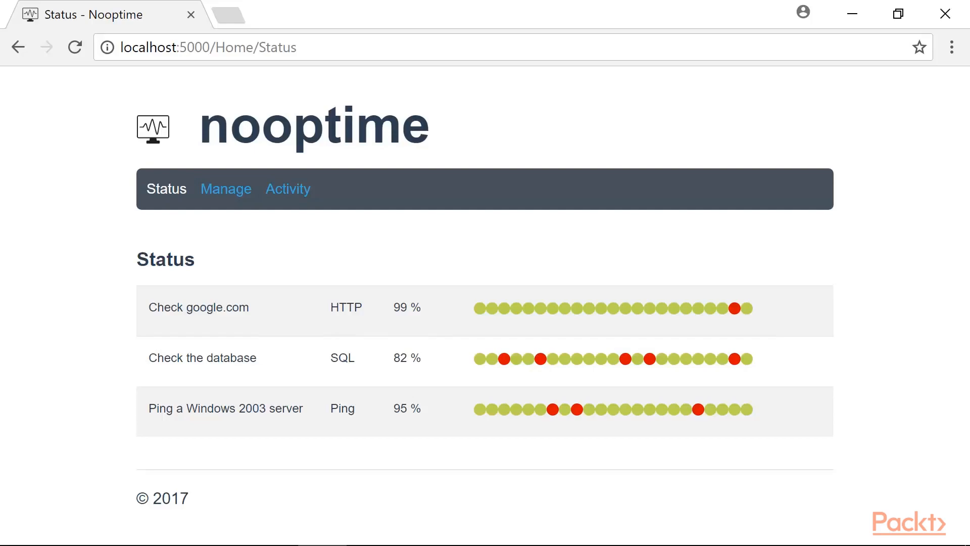
- Switch from the Nooptime status page to the Docker Store mongo image page and scroll it
left_click(225, 527)
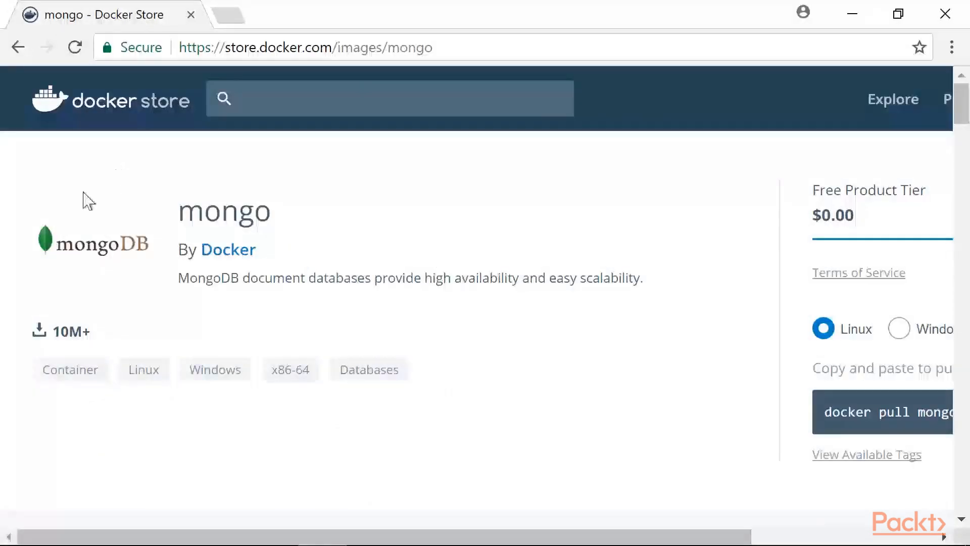
scroll("down", 3)
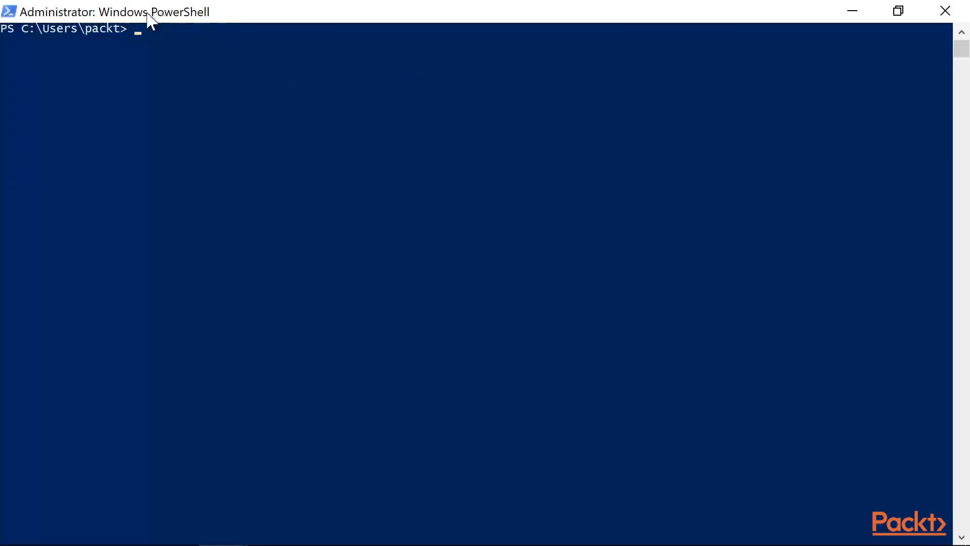
- In the Nooptime.Web folder, run 'docker-compose up -d' to start the containers detached
type("docker run")
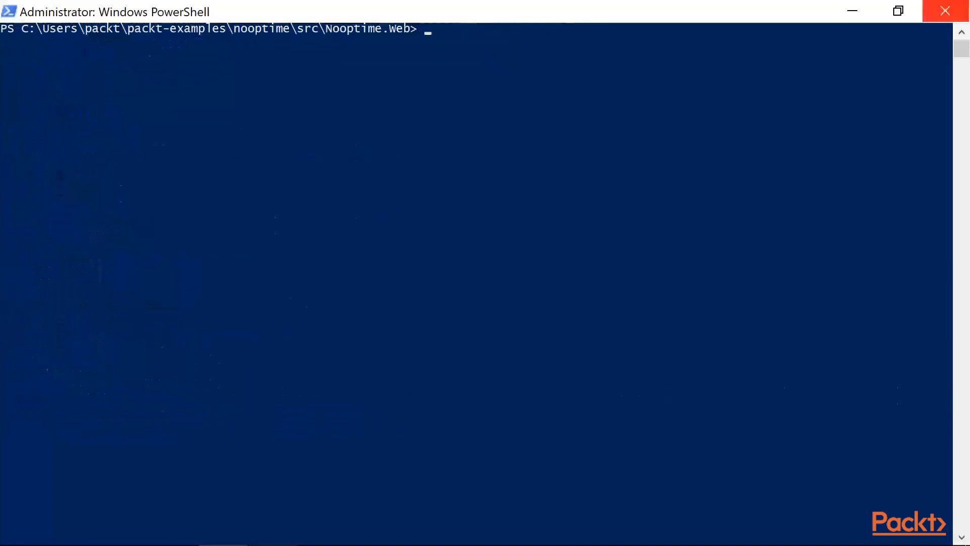
type("docker-compose up -d")
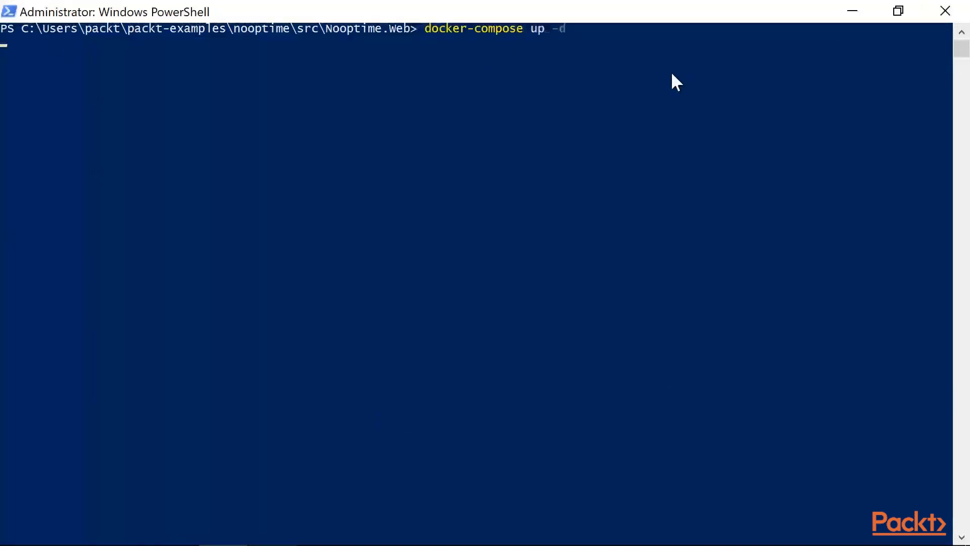